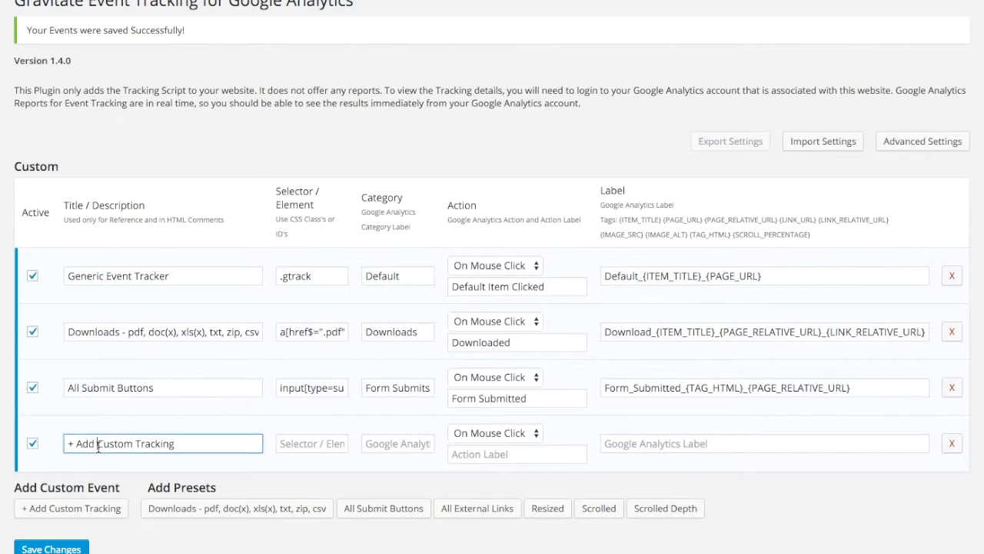
# Enter All Email Link Clicks on a[href^="mailto:"] with Contact / Email / Email_{LINK_URL}, then add a row
pyautogui.write('All Email Link Clicks')
pyautogui.click(311, 443)
pyautogui.write('a[')
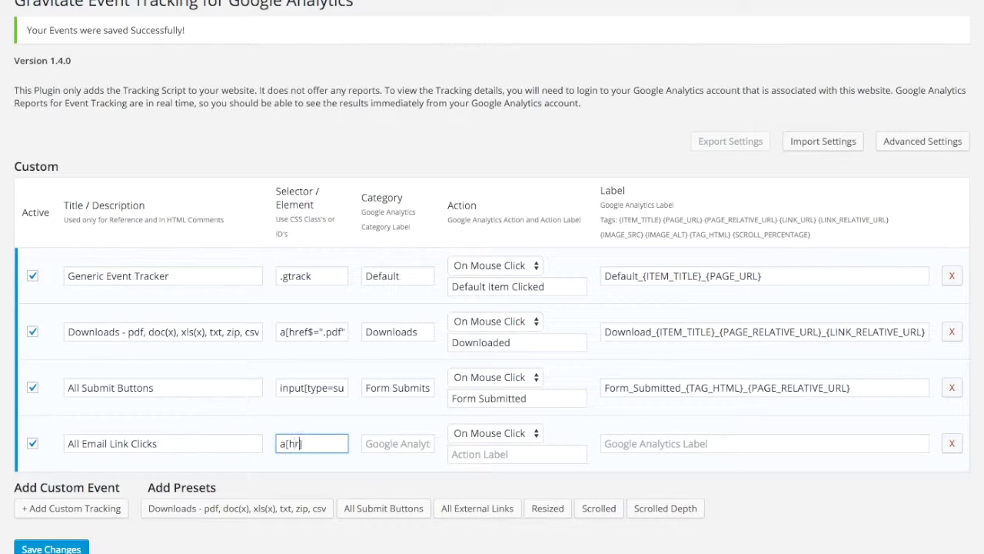
pyautogui.write('href^]')
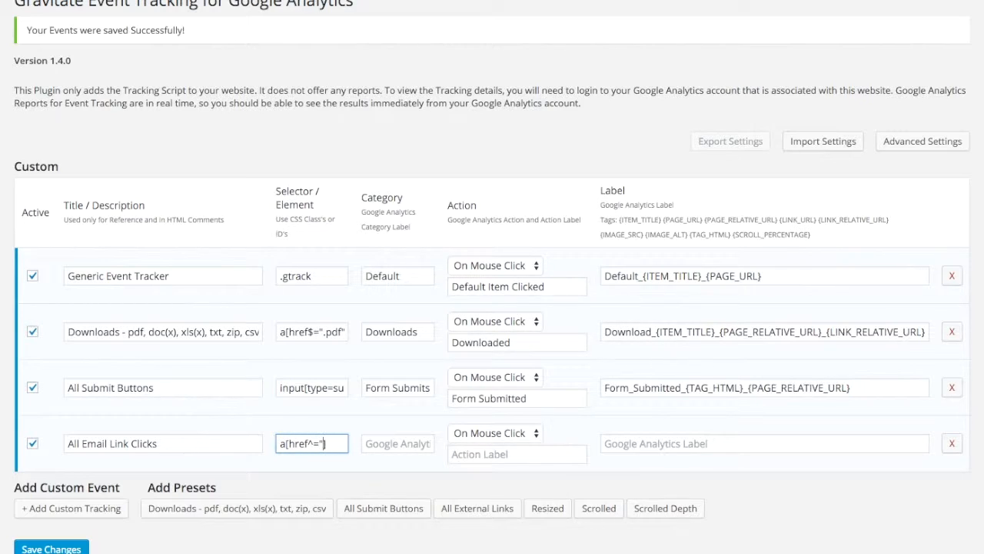
pyautogui.write('mailto:')
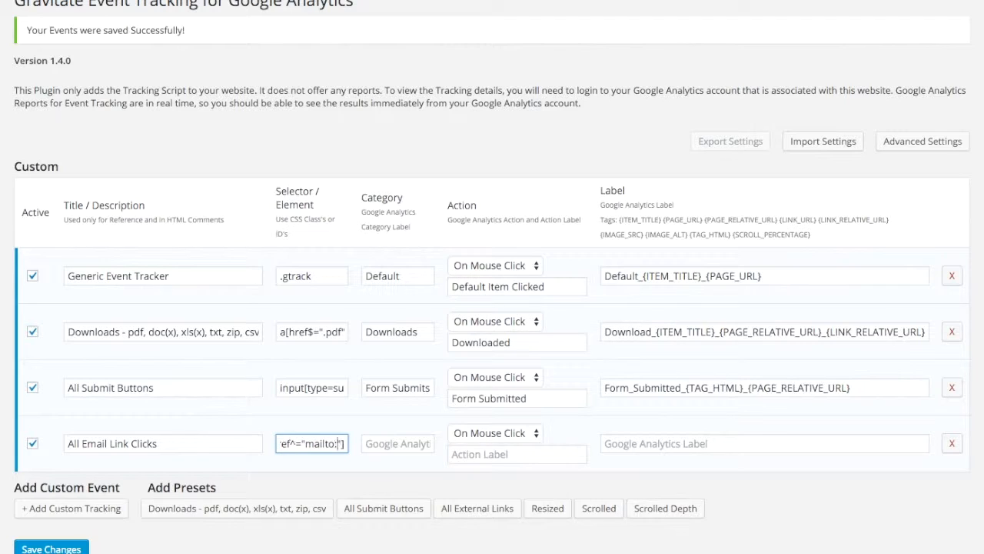
pyautogui.click(396, 443)
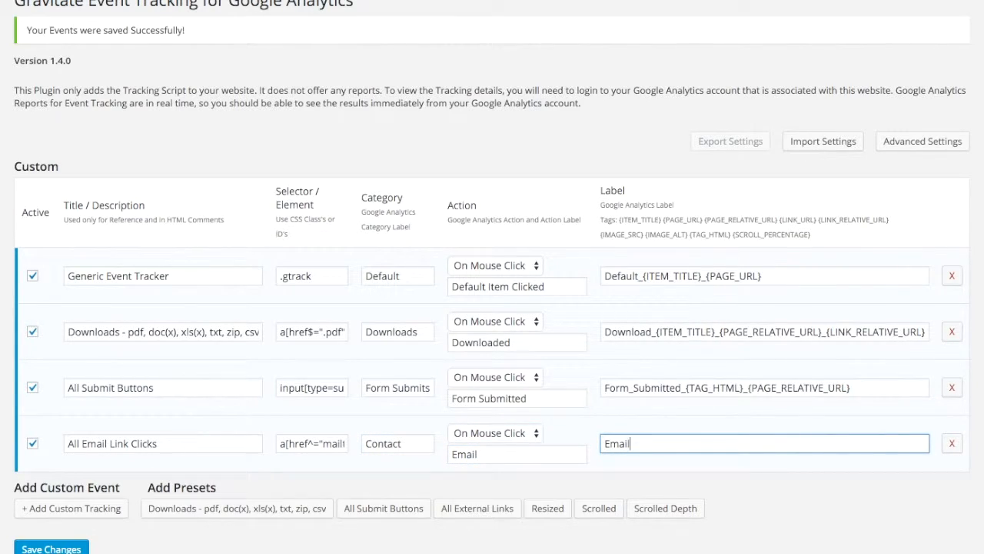
pyautogui.write('_{}')
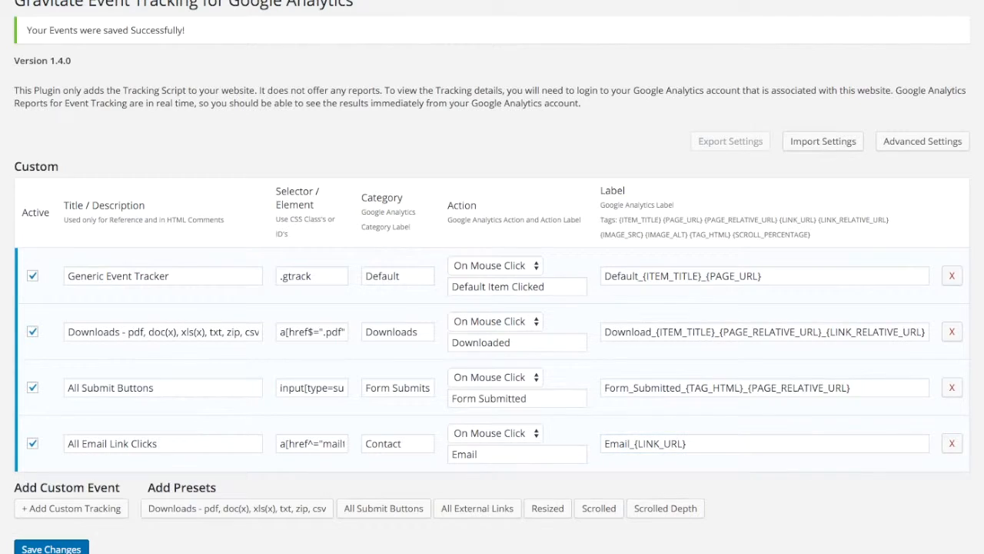
pyautogui.moveTo(757, 510)
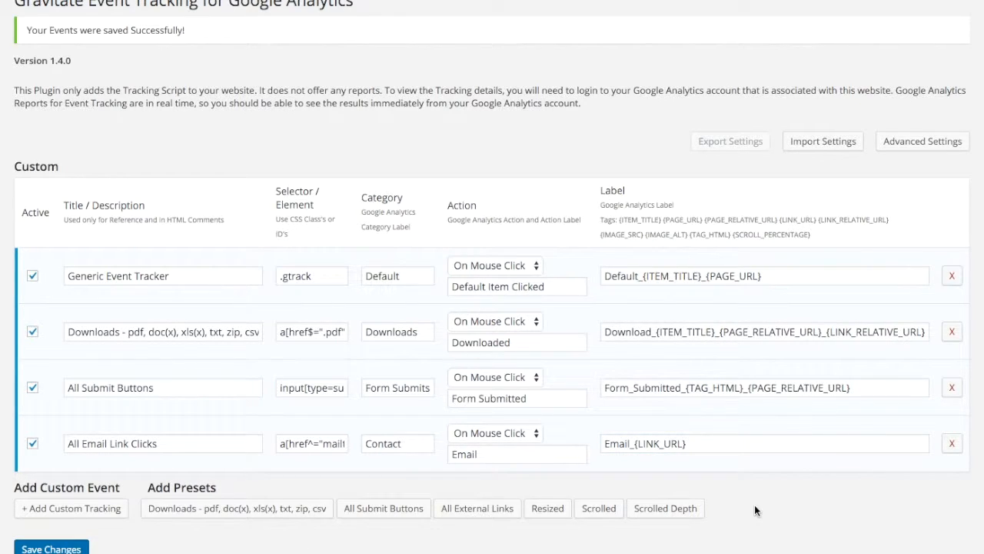
pyautogui.click(71, 507)
pyautogui.write('All')
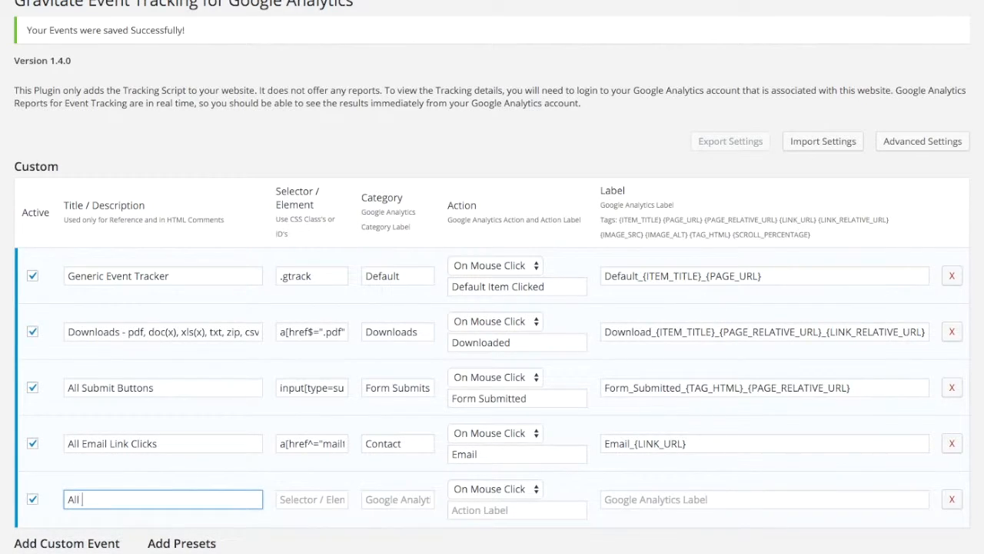
# Enter All Mobile Tel Links on a[href^="tel:"] with Contact / MobileCall / Mobile_{LINK_URL}
pyautogui.write('Mobile Tel Links')
pyautogui.click(310, 498)
pyautogui.write('a')
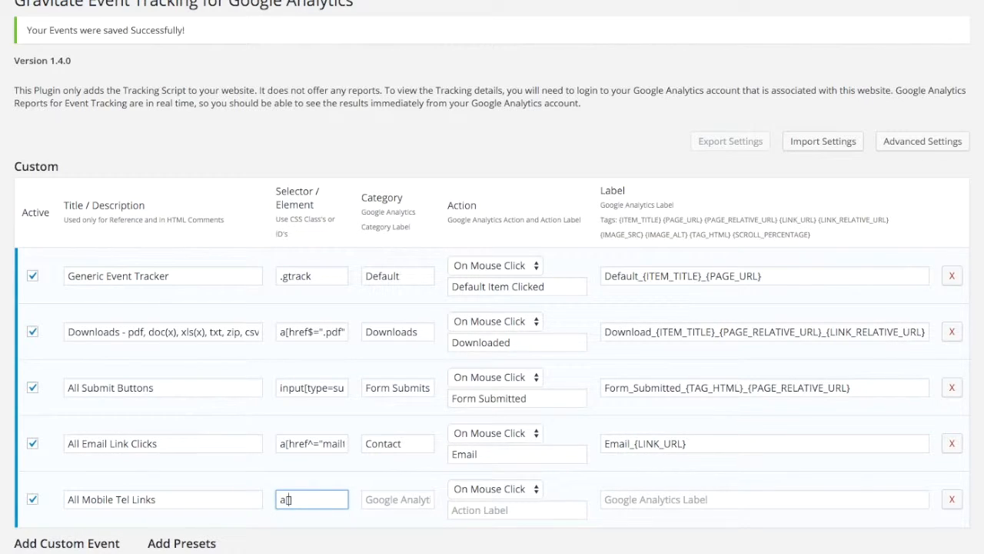
pyautogui.write('[href]')
pyautogui.click(764, 498)
pyautogui.write('Mobile')
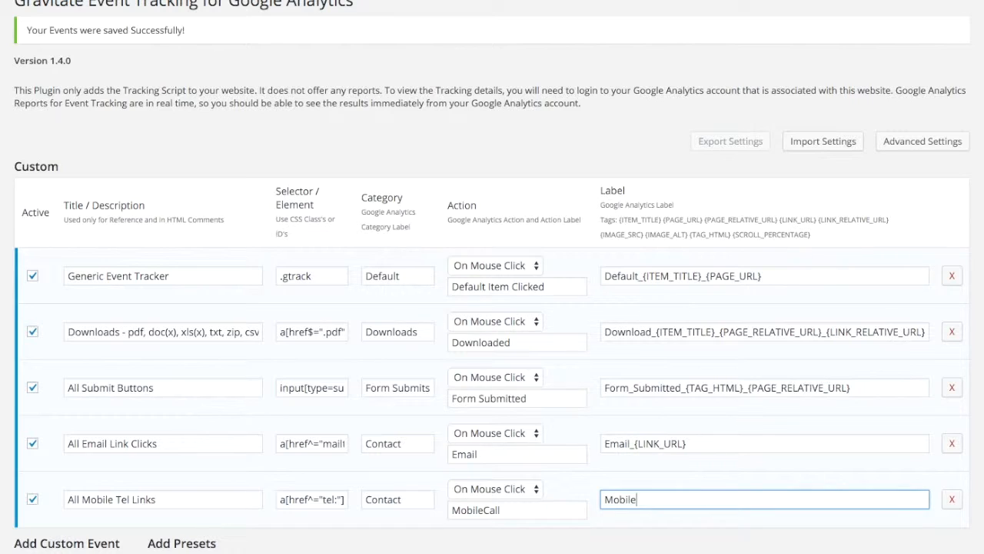
pyautogui.write('_{}')
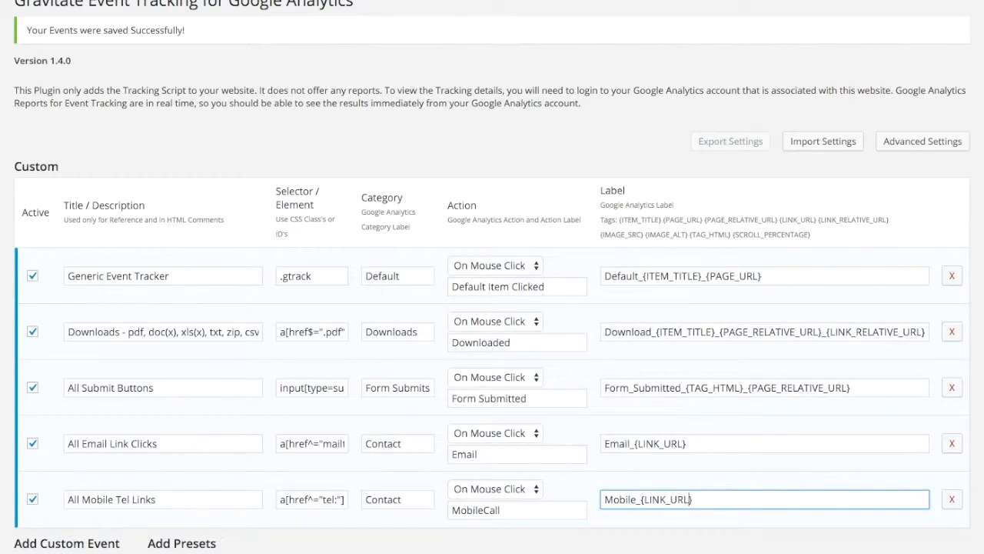
pyautogui.scroll(-3)
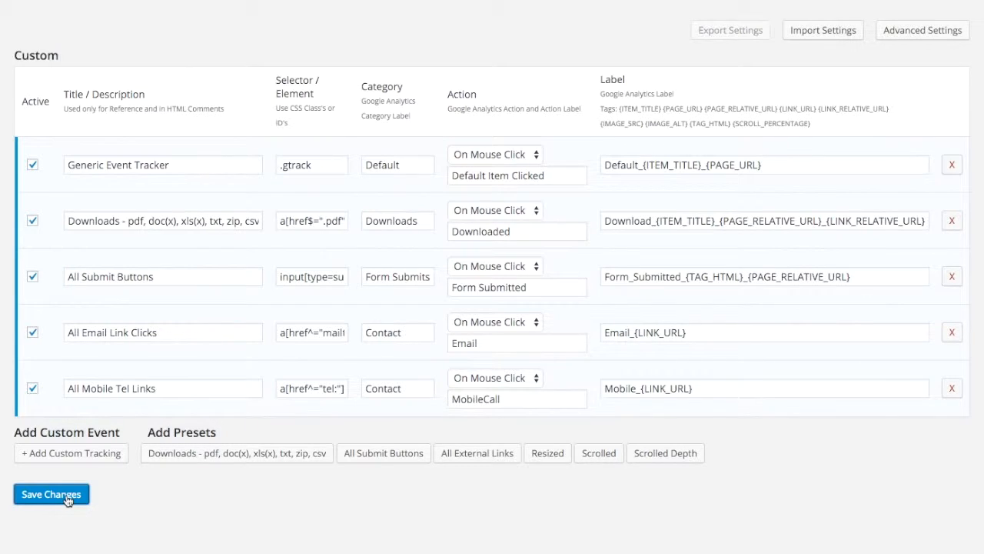
# Save Changes and confirm the success message for the new tracking rows
pyautogui.click(51, 493)
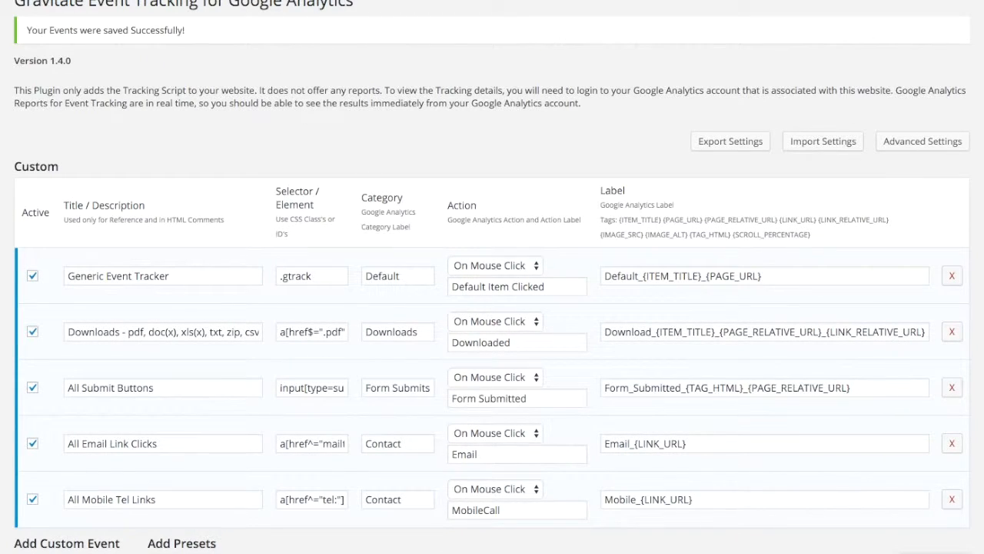
pyautogui.scroll(-3)
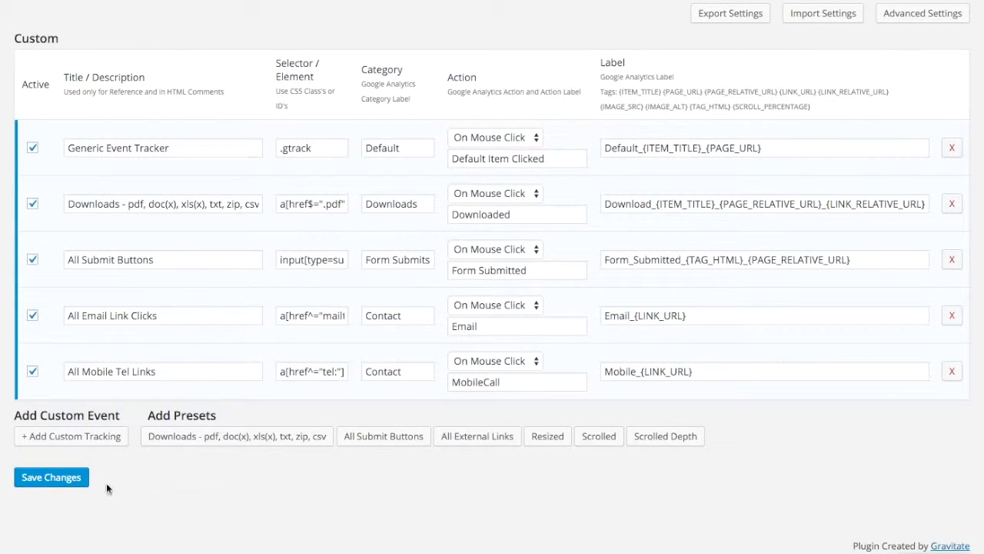